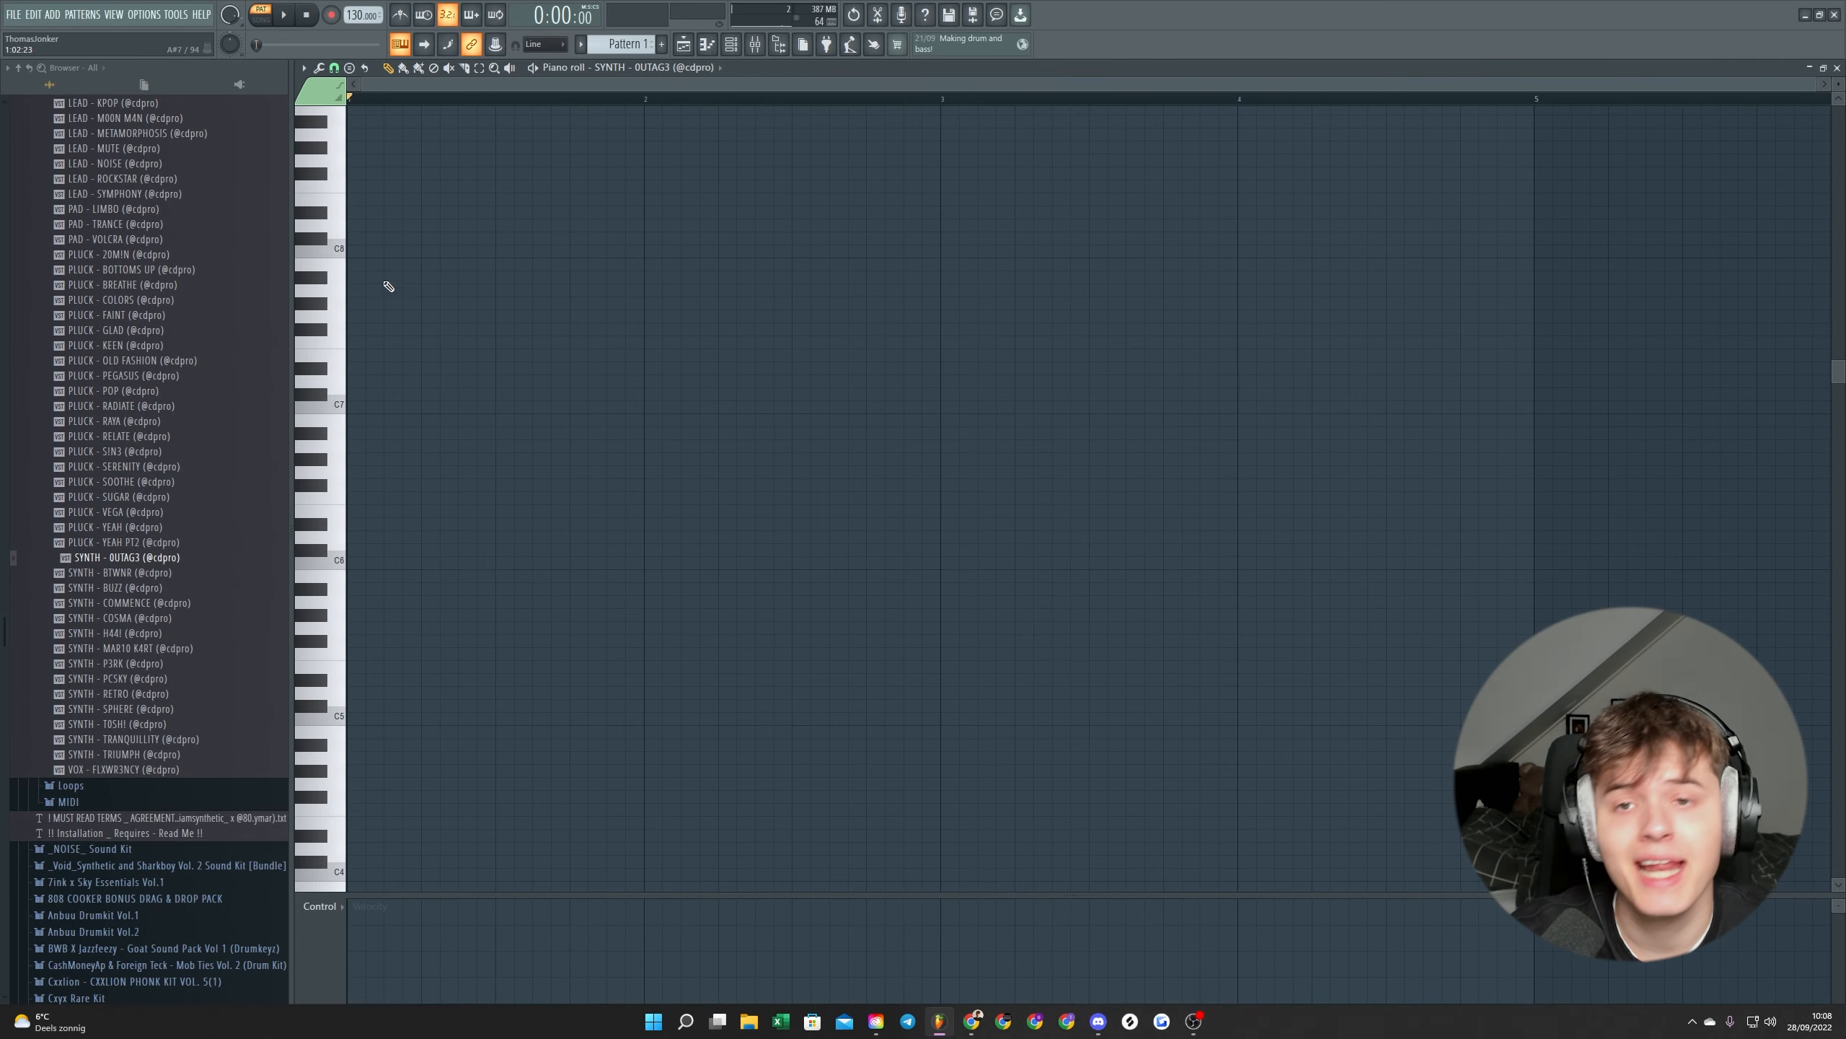
{"action": "mouse_move", "coordinate": [407, 351]}
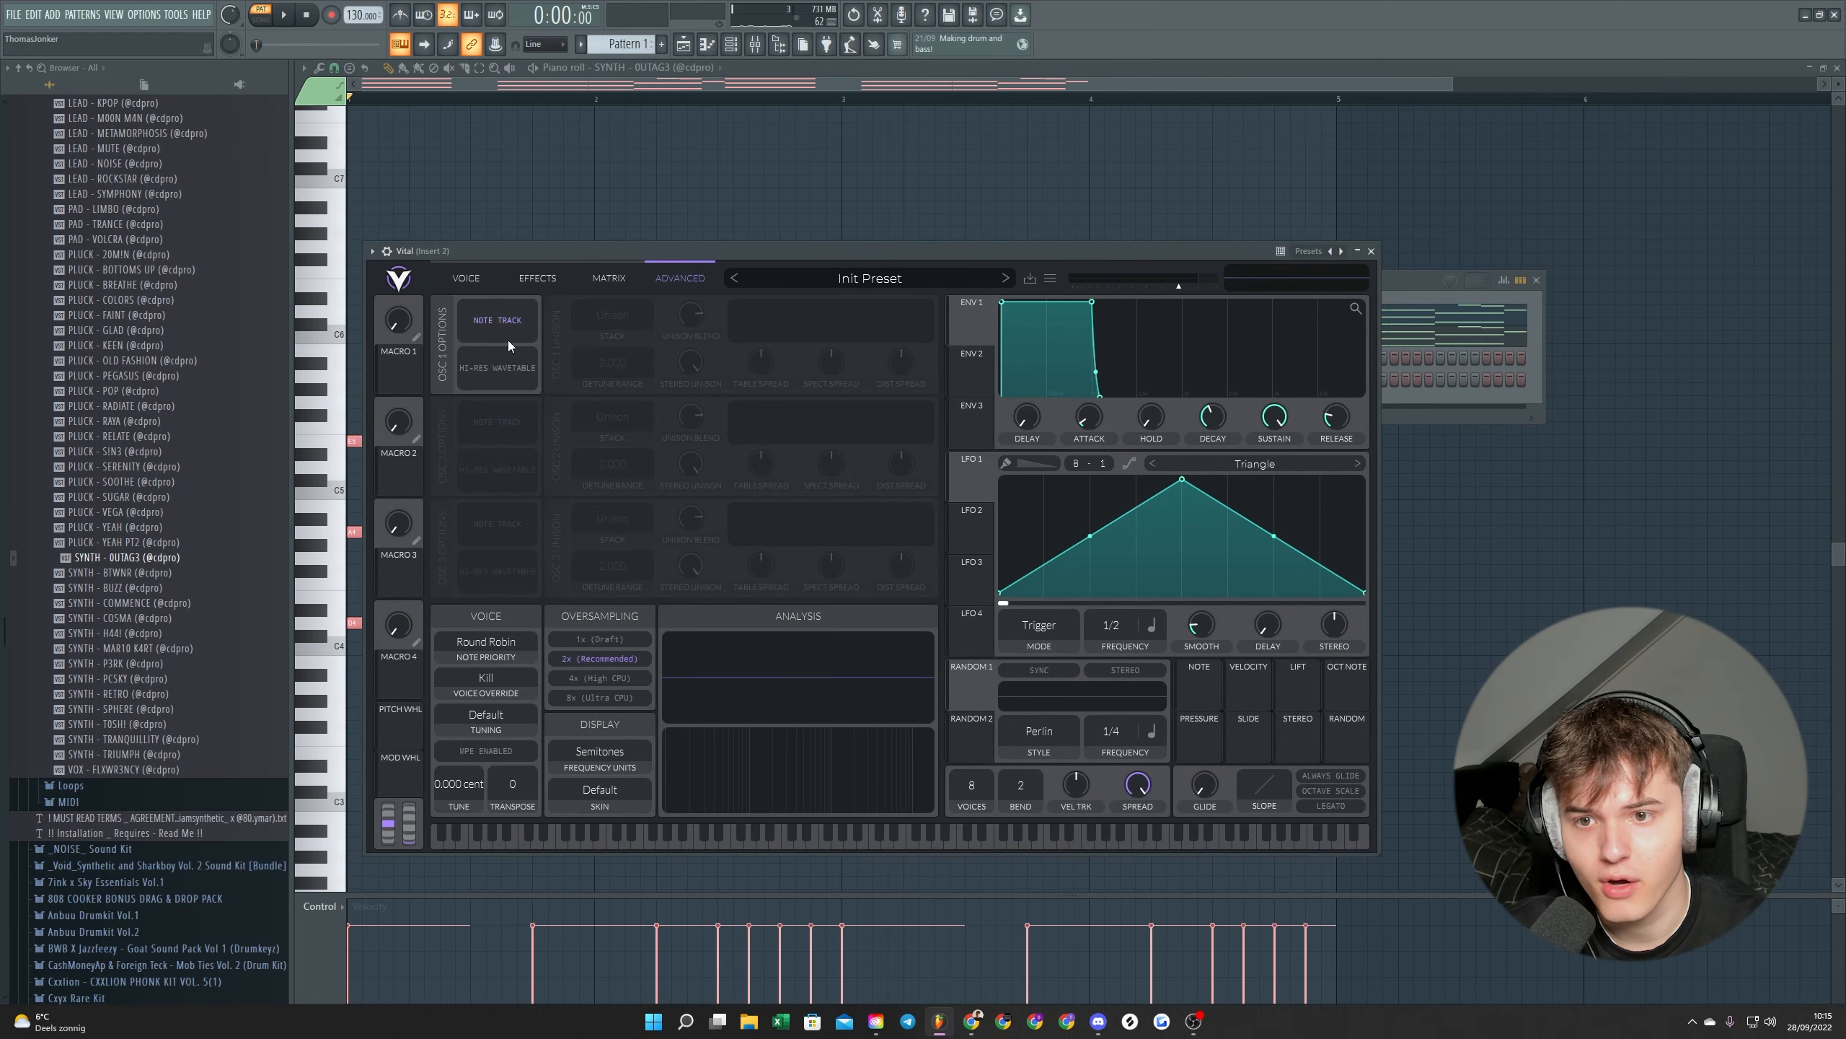
Load Ramzoid 808 Cooker into the Channel rack and browse clean 808 sounds
{"action": "left_click", "coordinate": [1370, 251]}
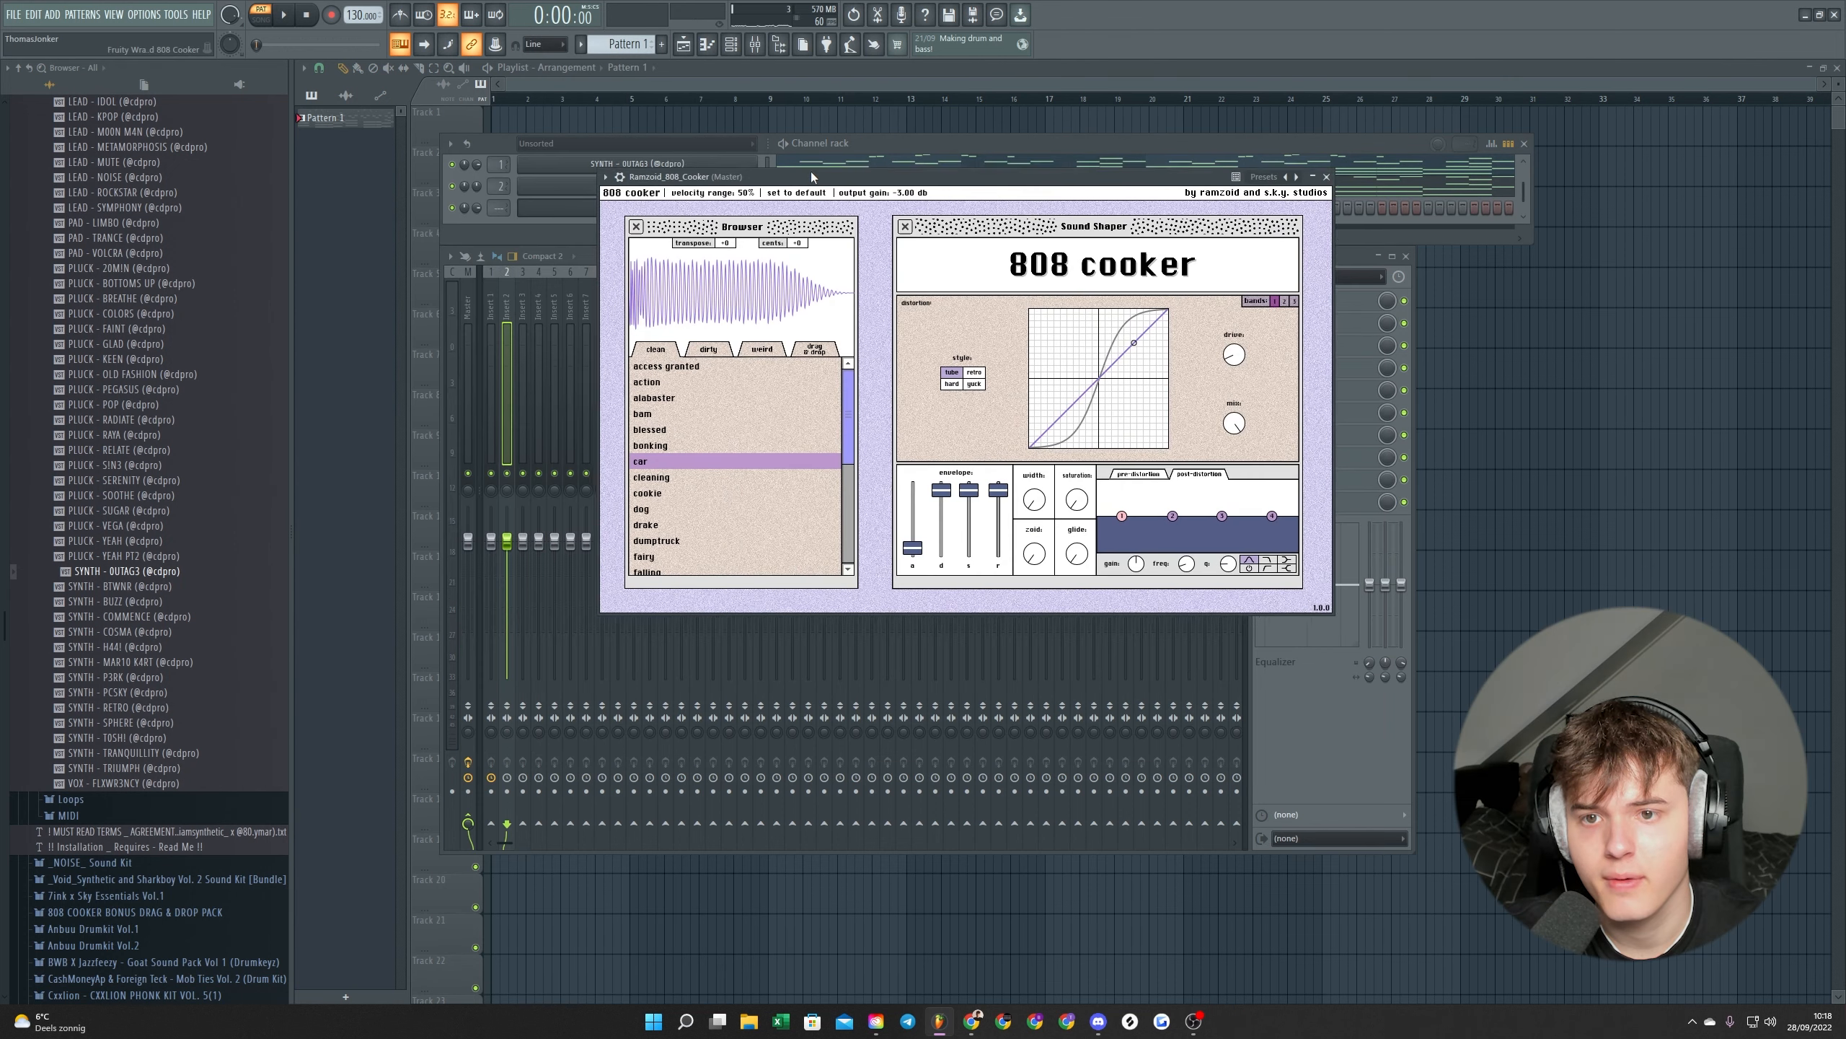
Enter the 808 notes in the Ramzoid_808_Cooker Piano roll and return to the Playlist
{"action": "left_click_drag", "start_coordinate": [811, 176], "coordinate": [870, 231]}
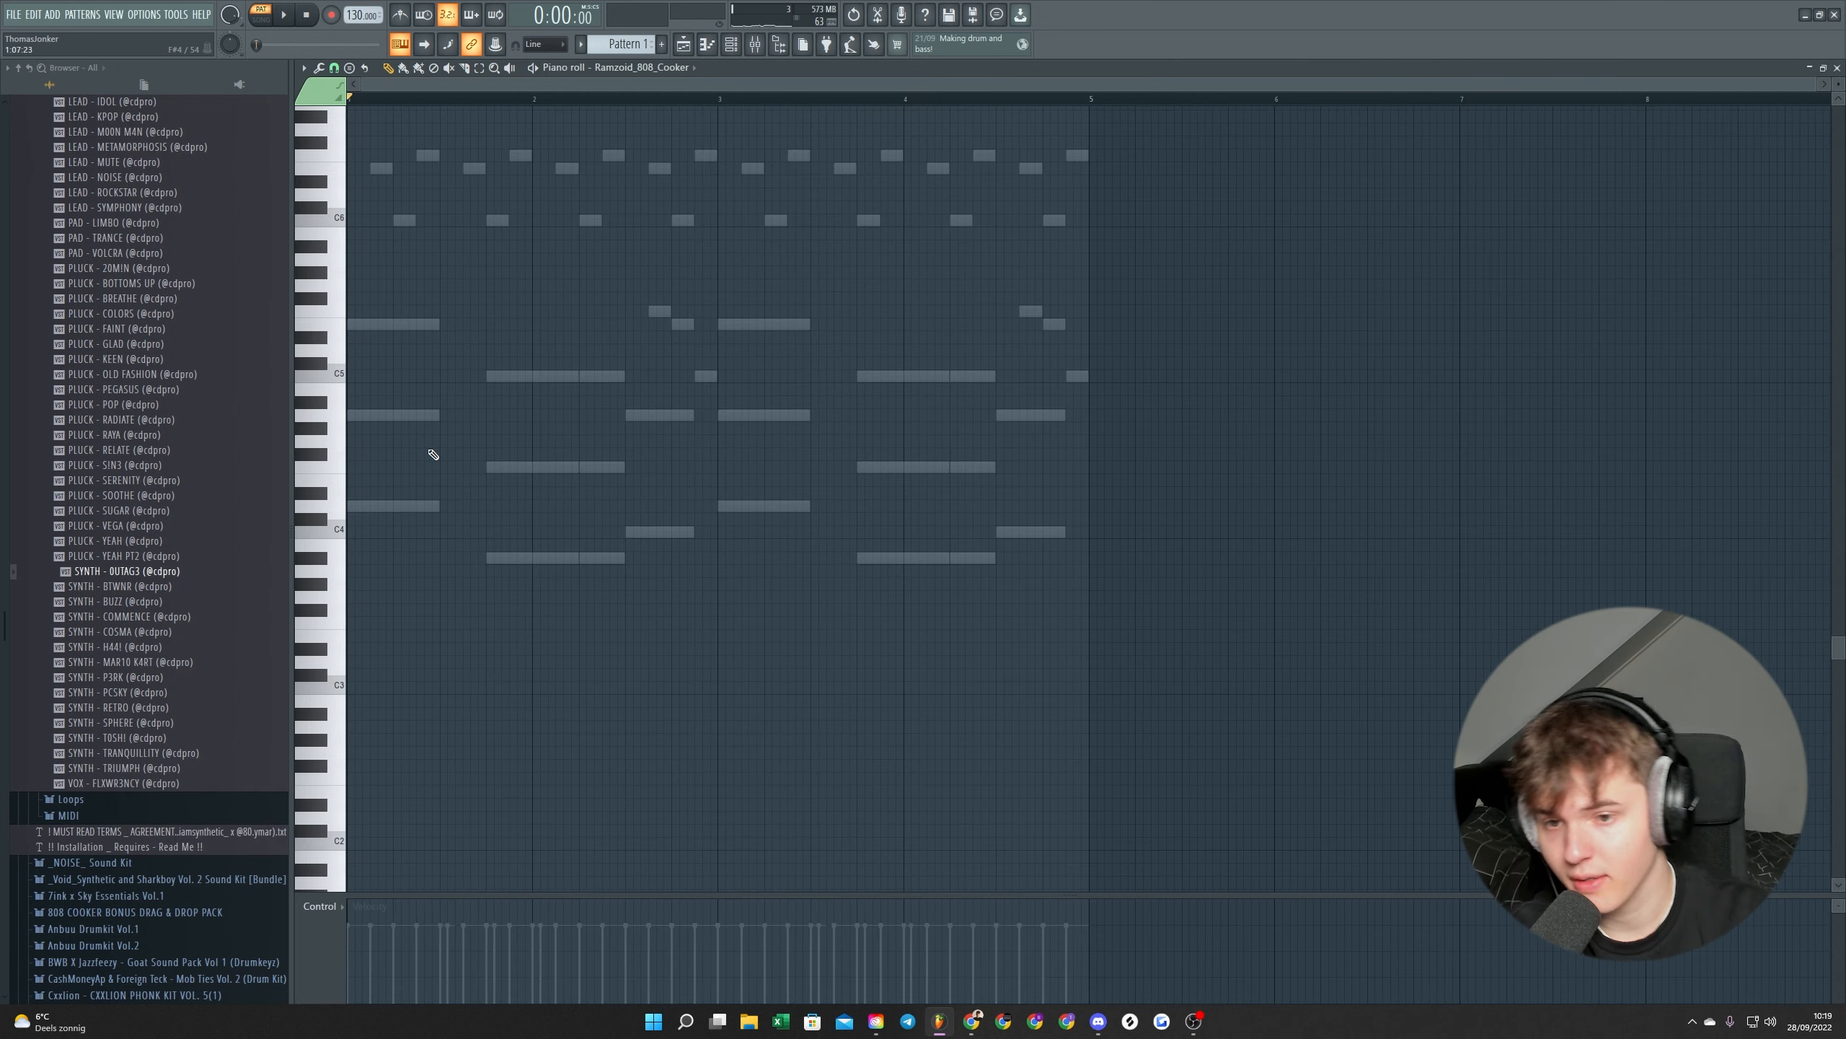
{"action": "left_click", "coordinate": [729, 43]}
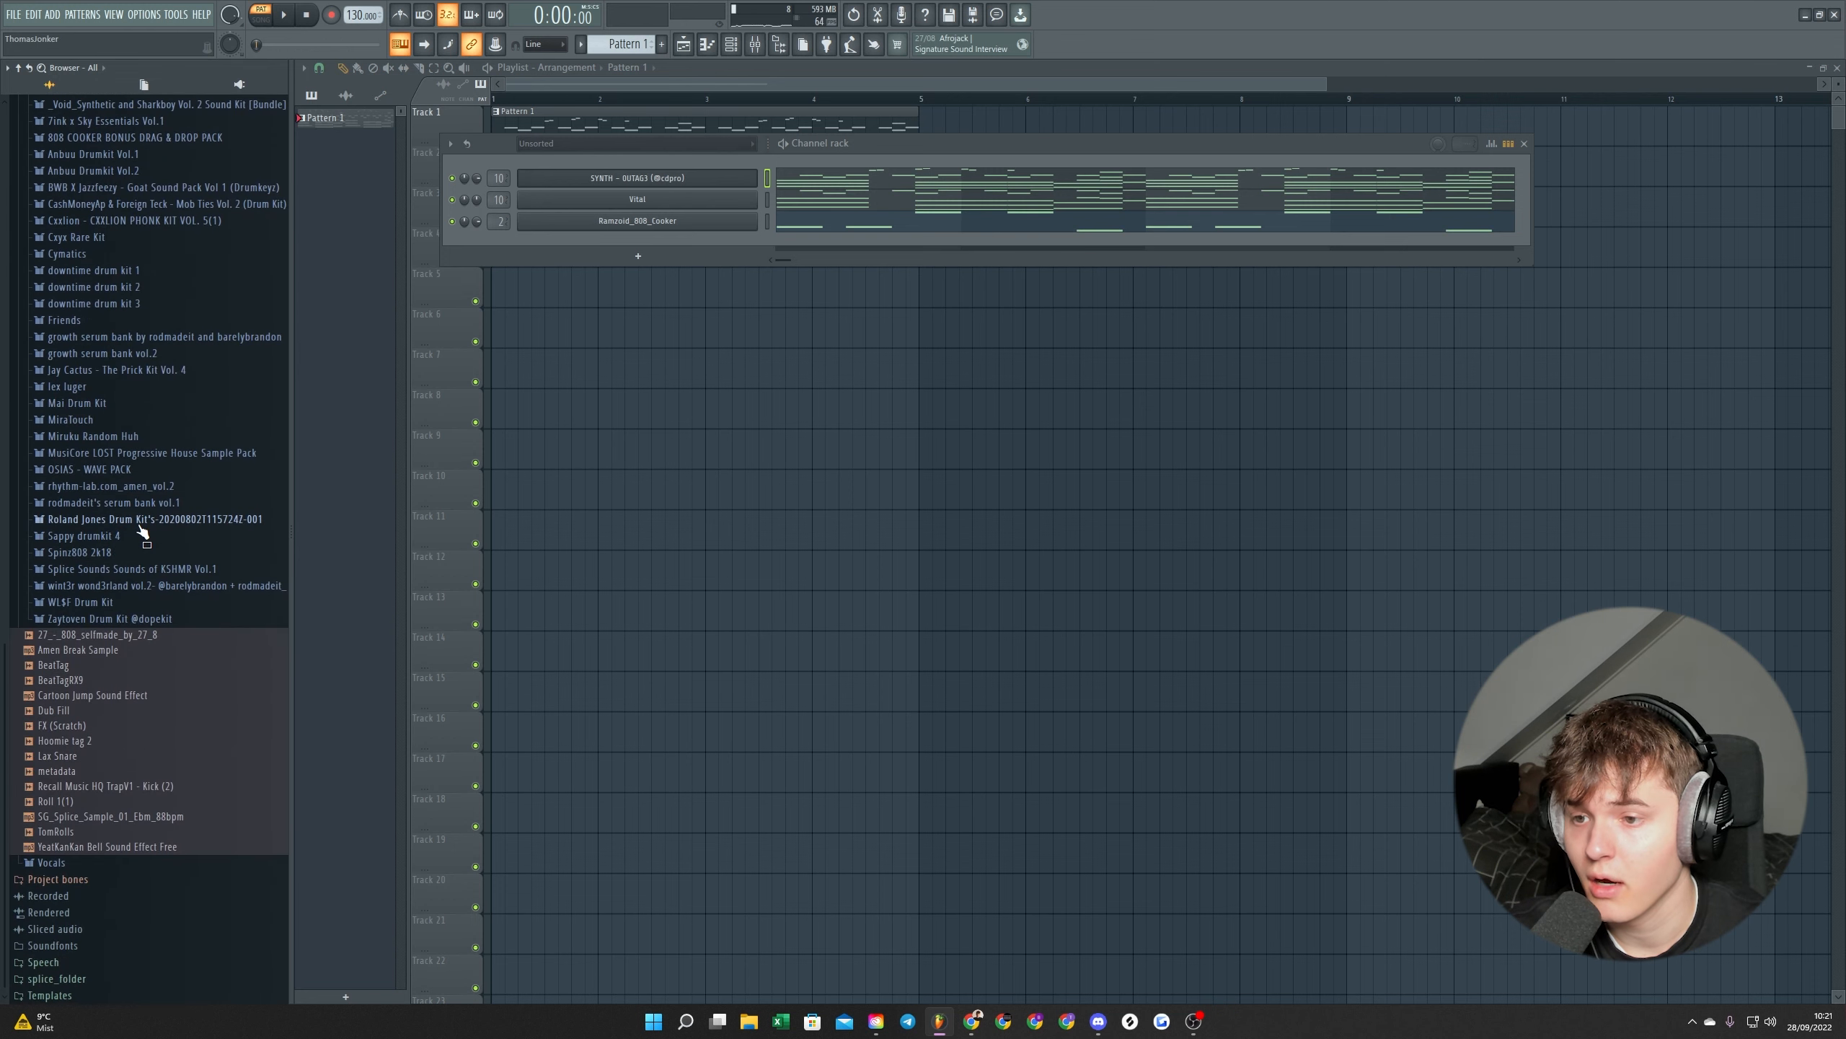
Load OSIAS HI HAT (21) from the downtime drum kit 1 folder and draw the hi-hat notes
{"action": "left_click", "coordinate": [92, 269]}
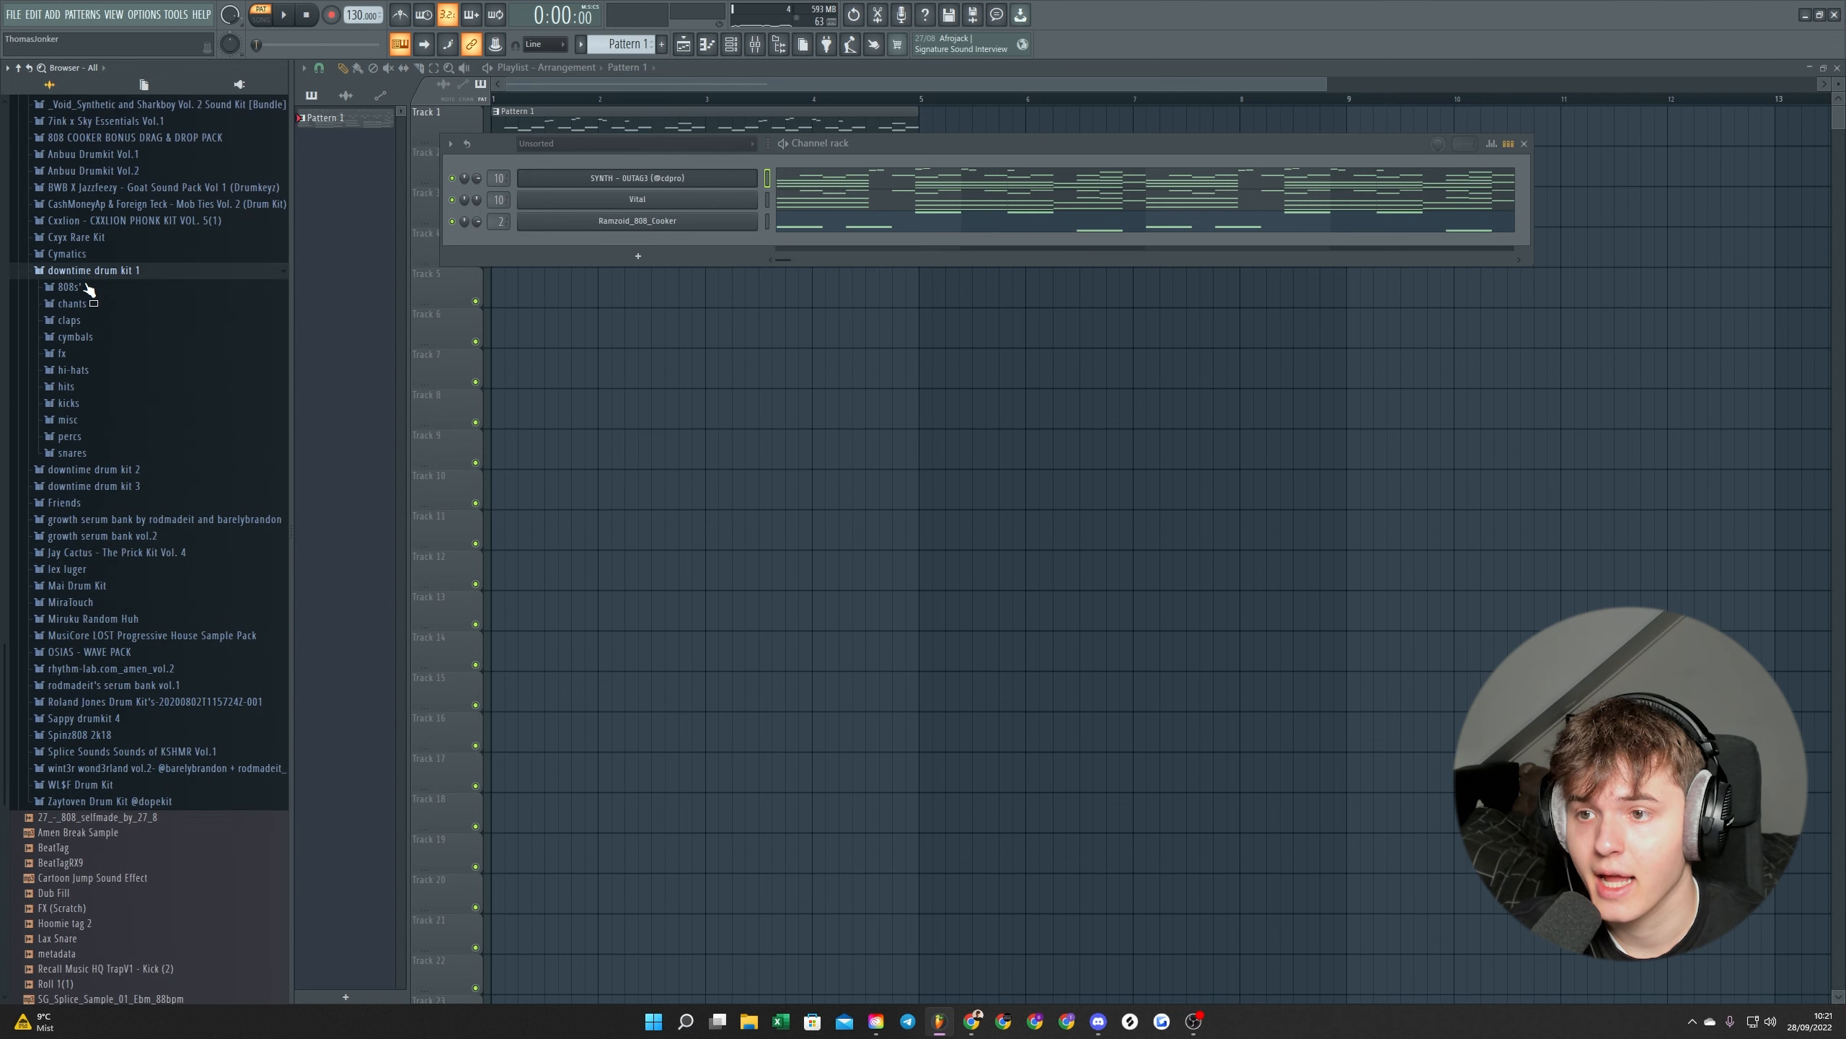
{"action": "left_click", "coordinate": [69, 319]}
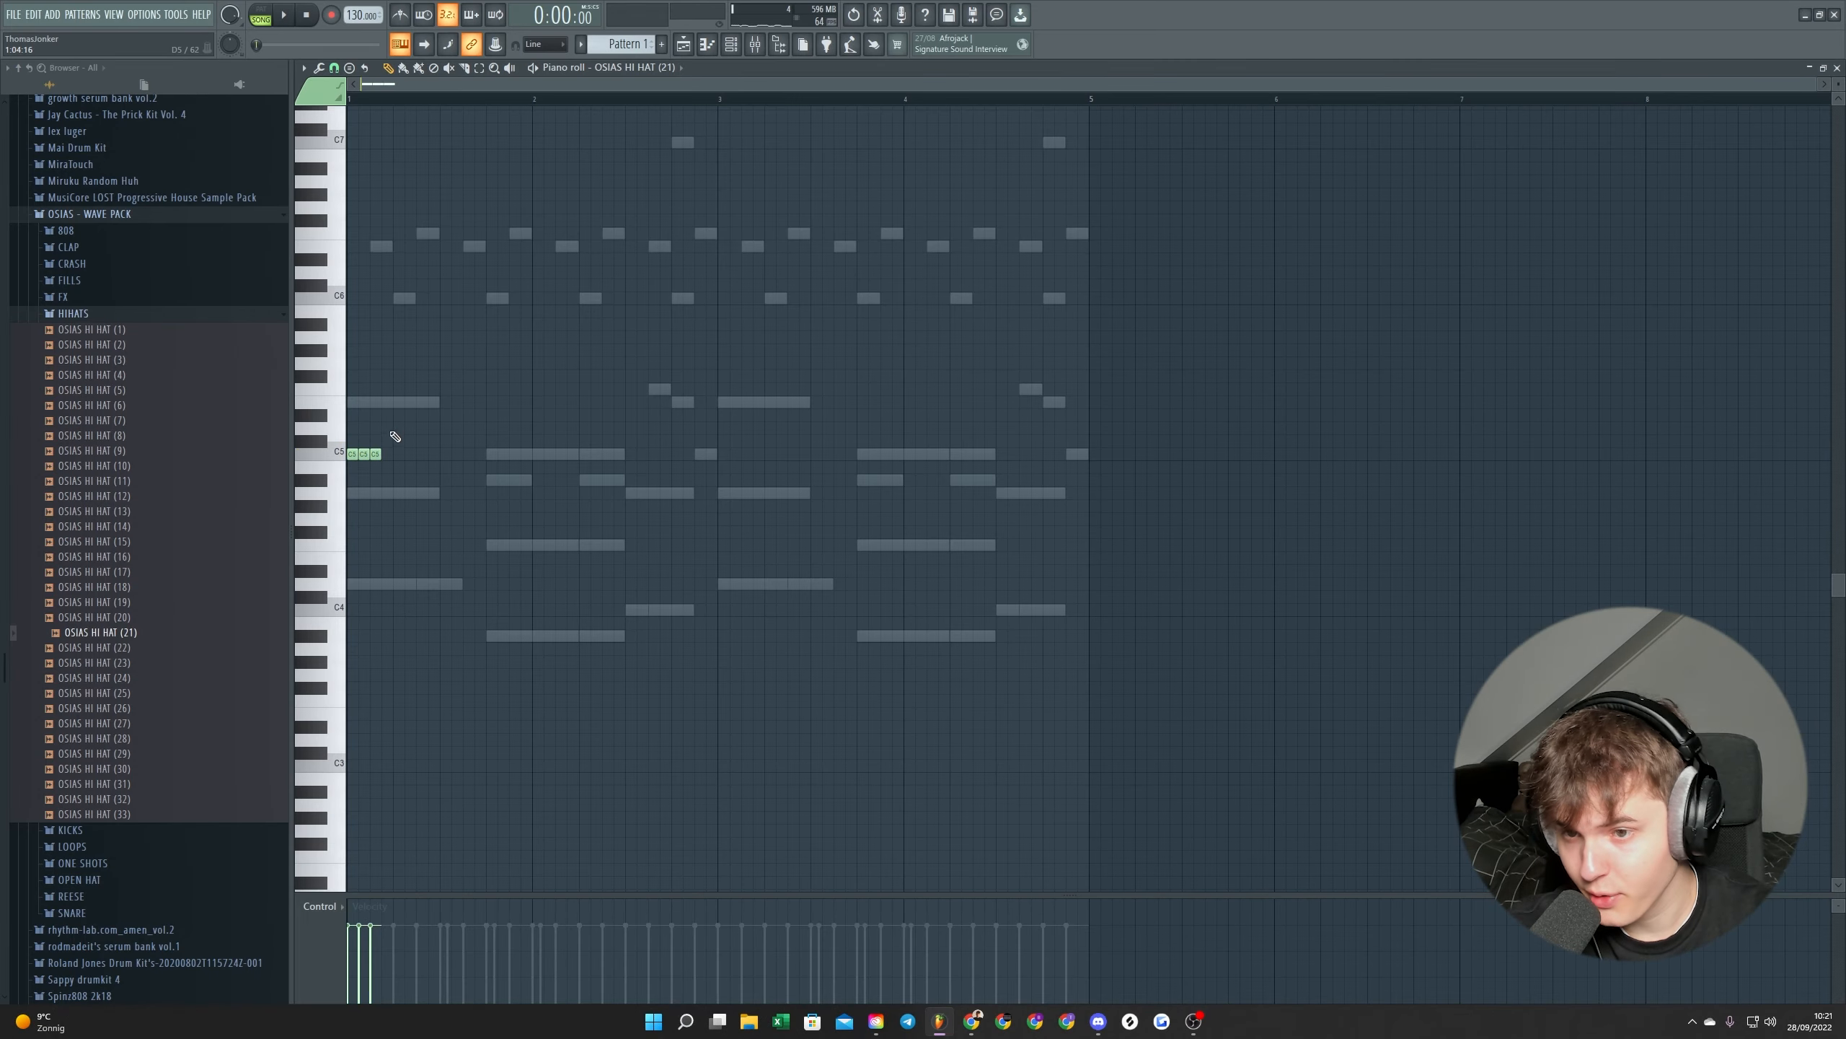
{"action": "left_click_drag", "start_coordinate": [394, 453], "coordinate": [430, 453]}
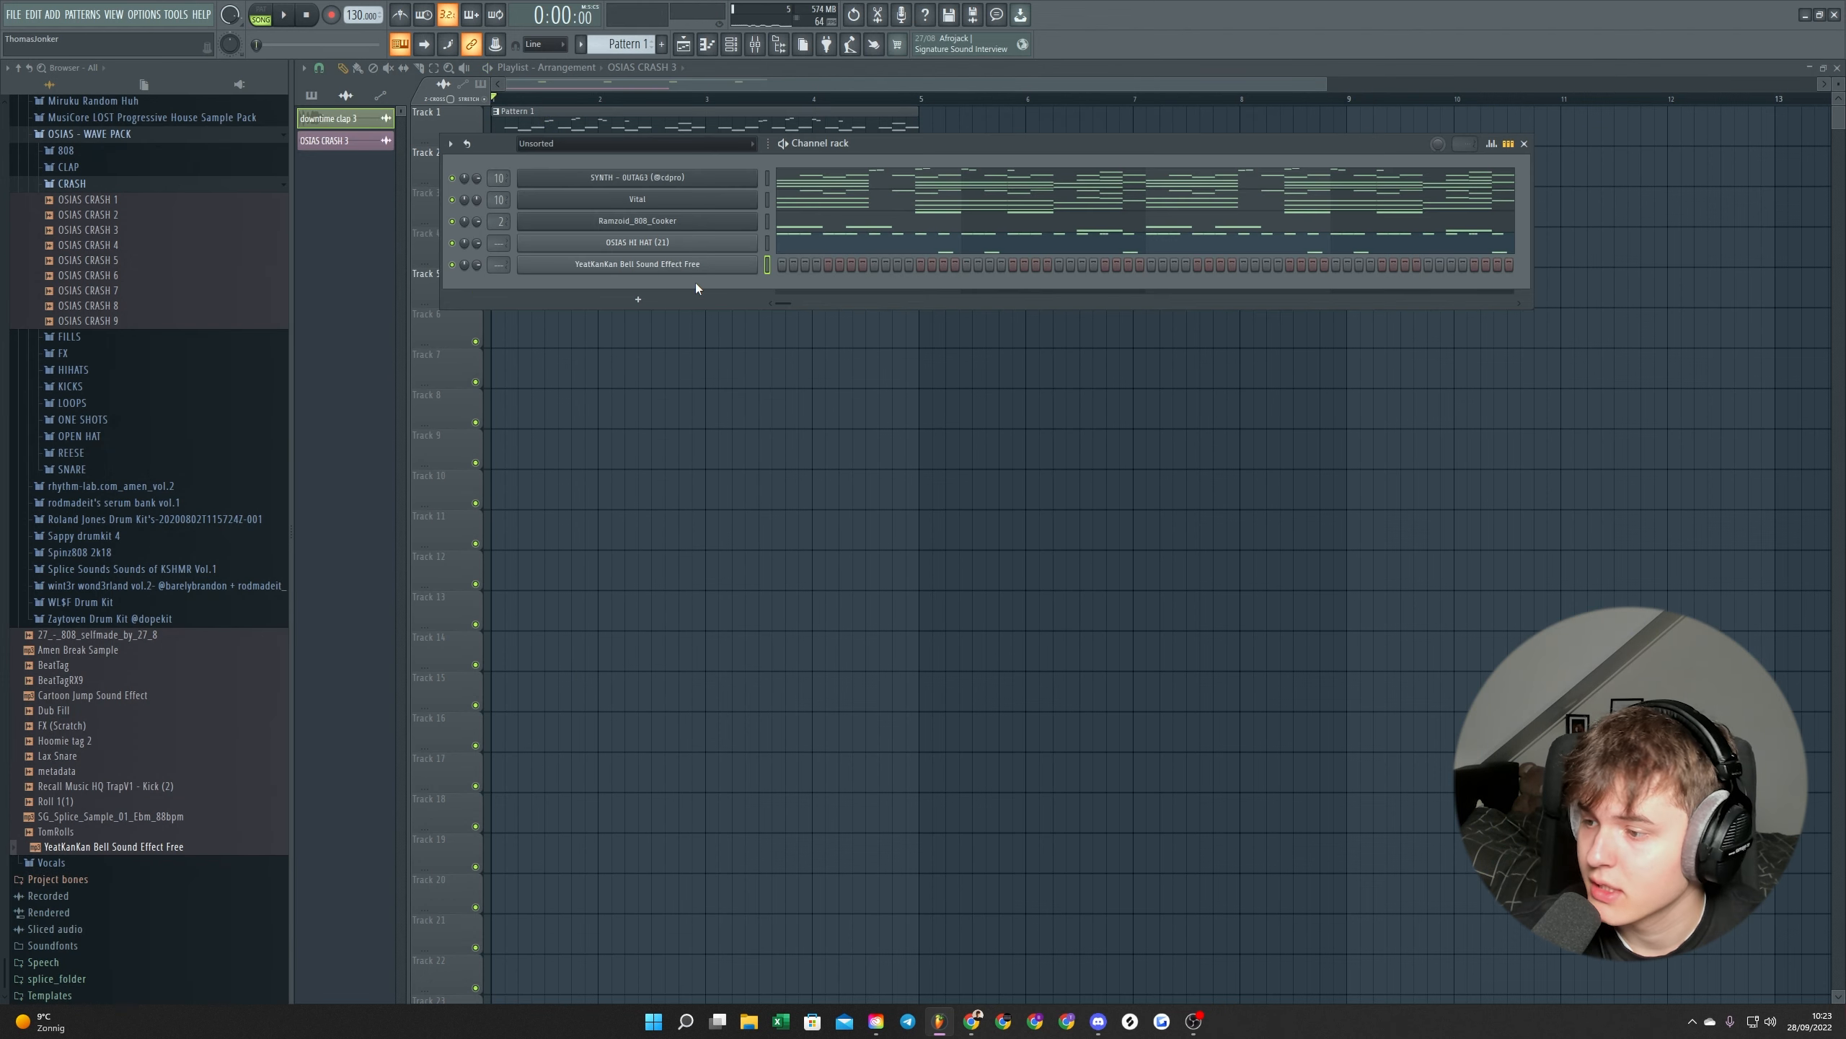
Edit the YeatKanKan bell in Edison and place hits at bars 1 and 3
{"action": "left_click", "coordinate": [638, 264]}
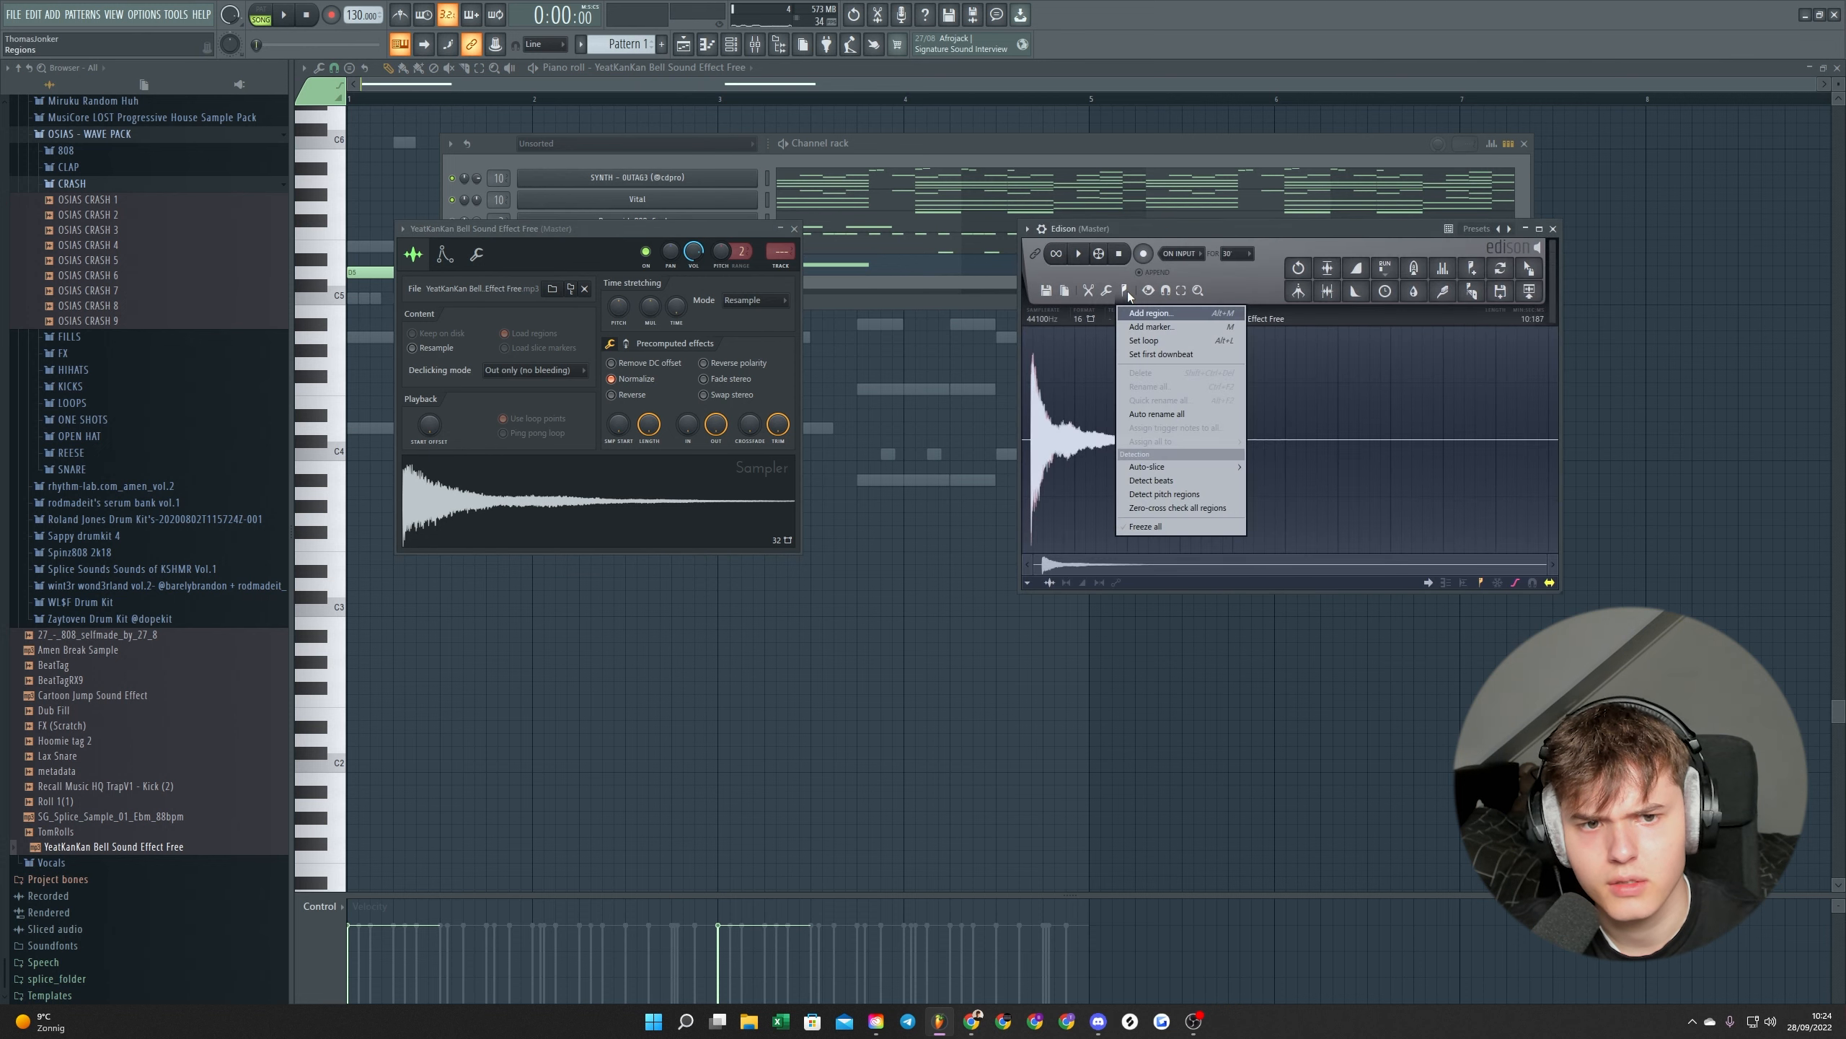
{"action": "left_click", "coordinate": [1164, 493]}
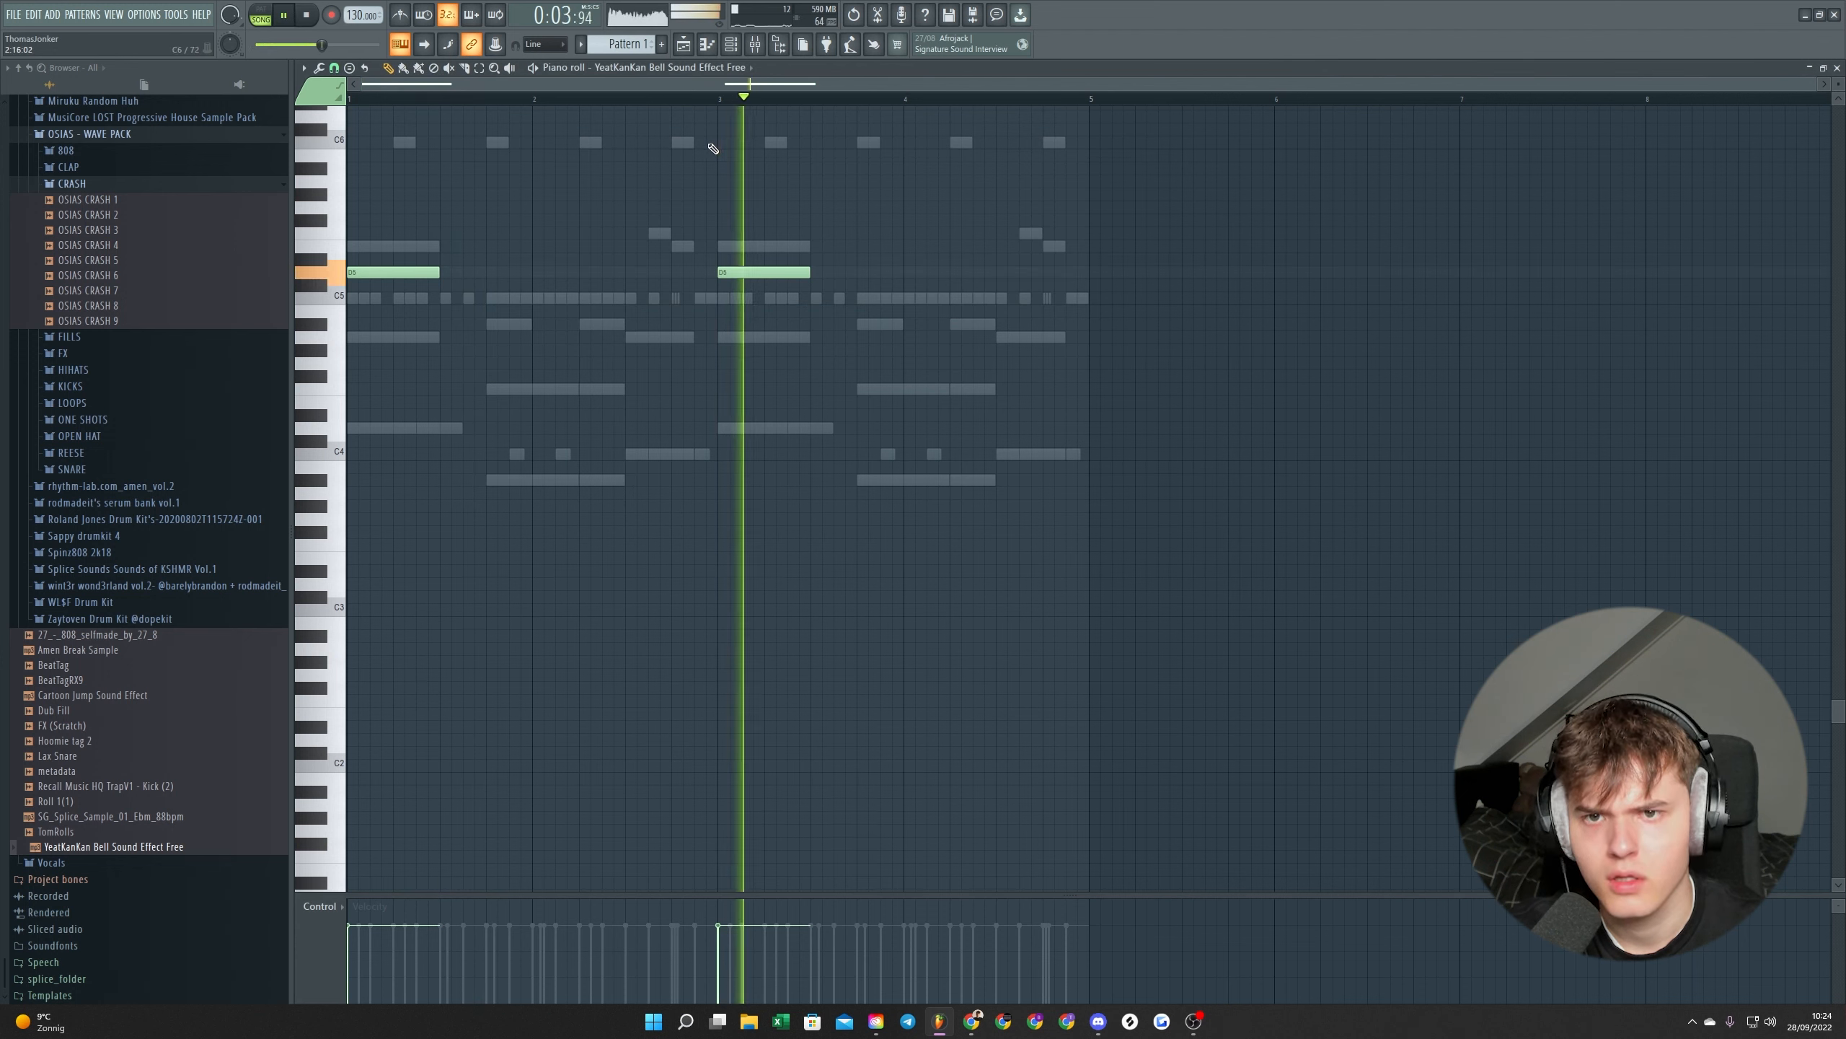
{"action": "left_click", "coordinate": [1036, 233]}
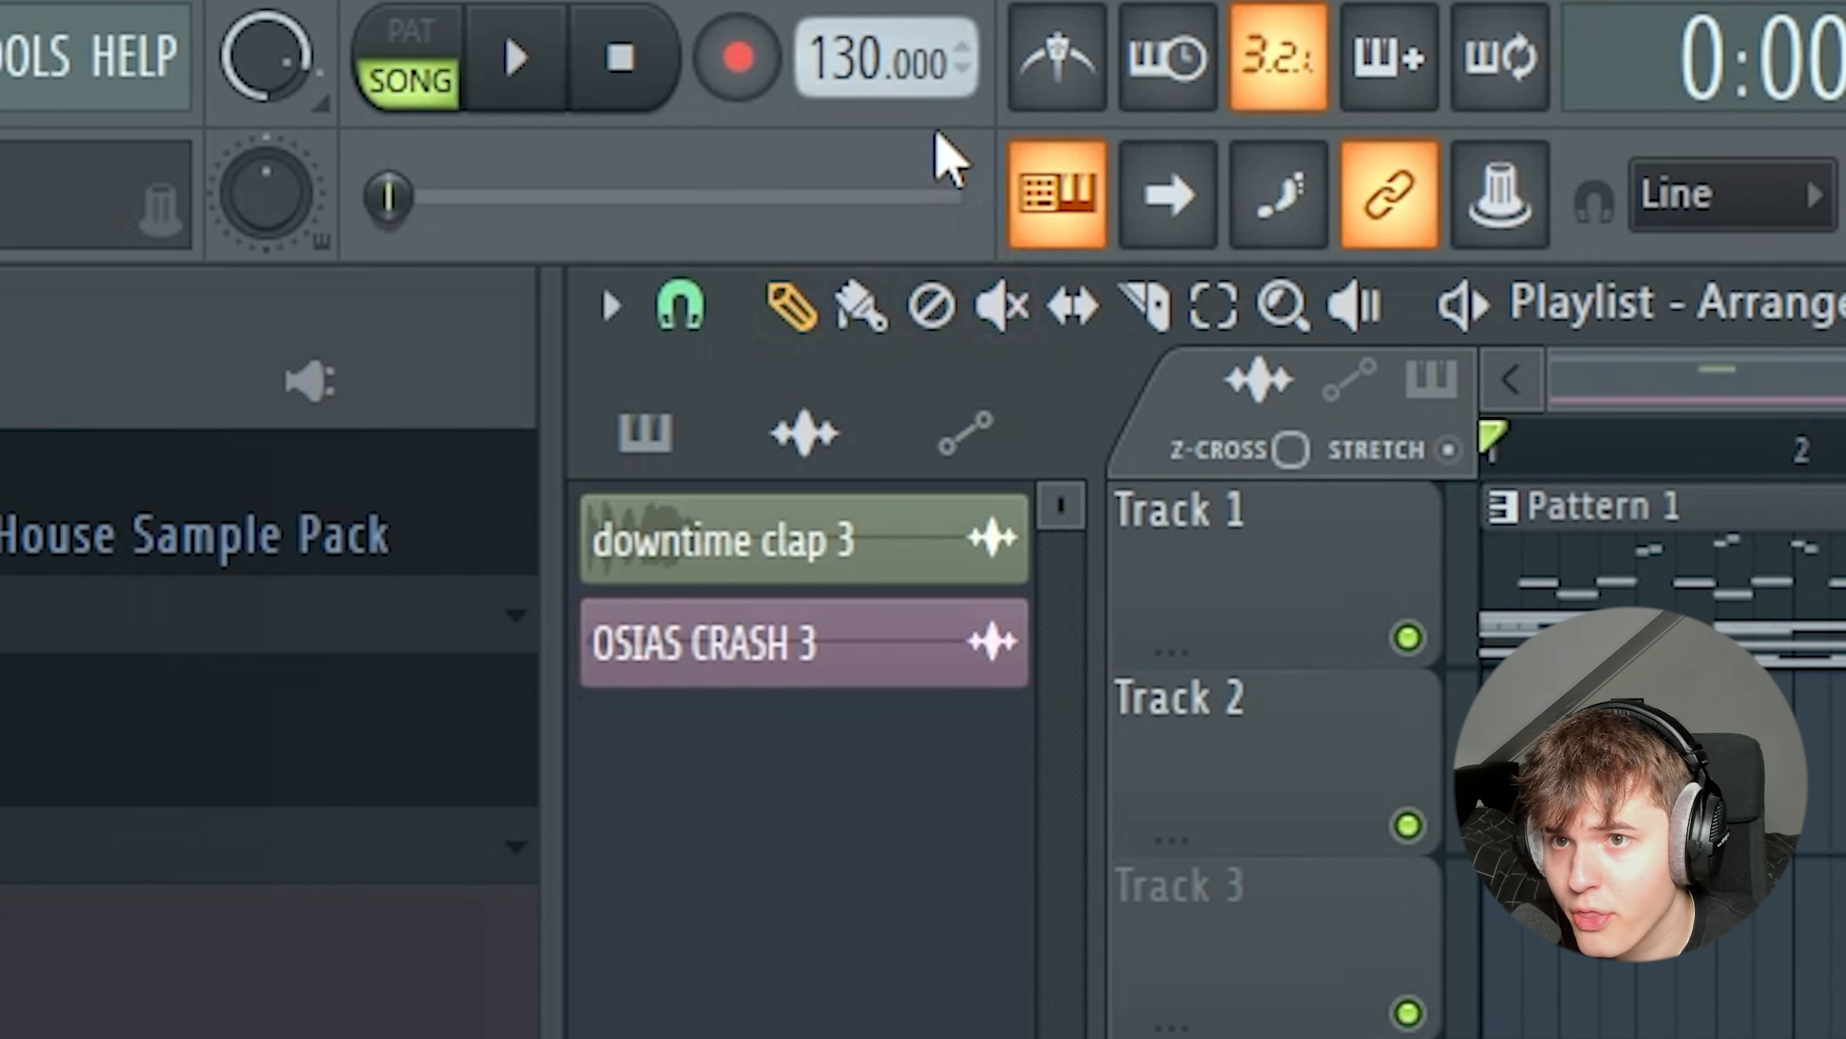
Paint the patterns and crash clips into Playlist tracks at 136 BPM and clone the 808 Cooker
{"action": "left_click_drag", "start_coordinate": [887, 59], "coordinate": [887, 11]}
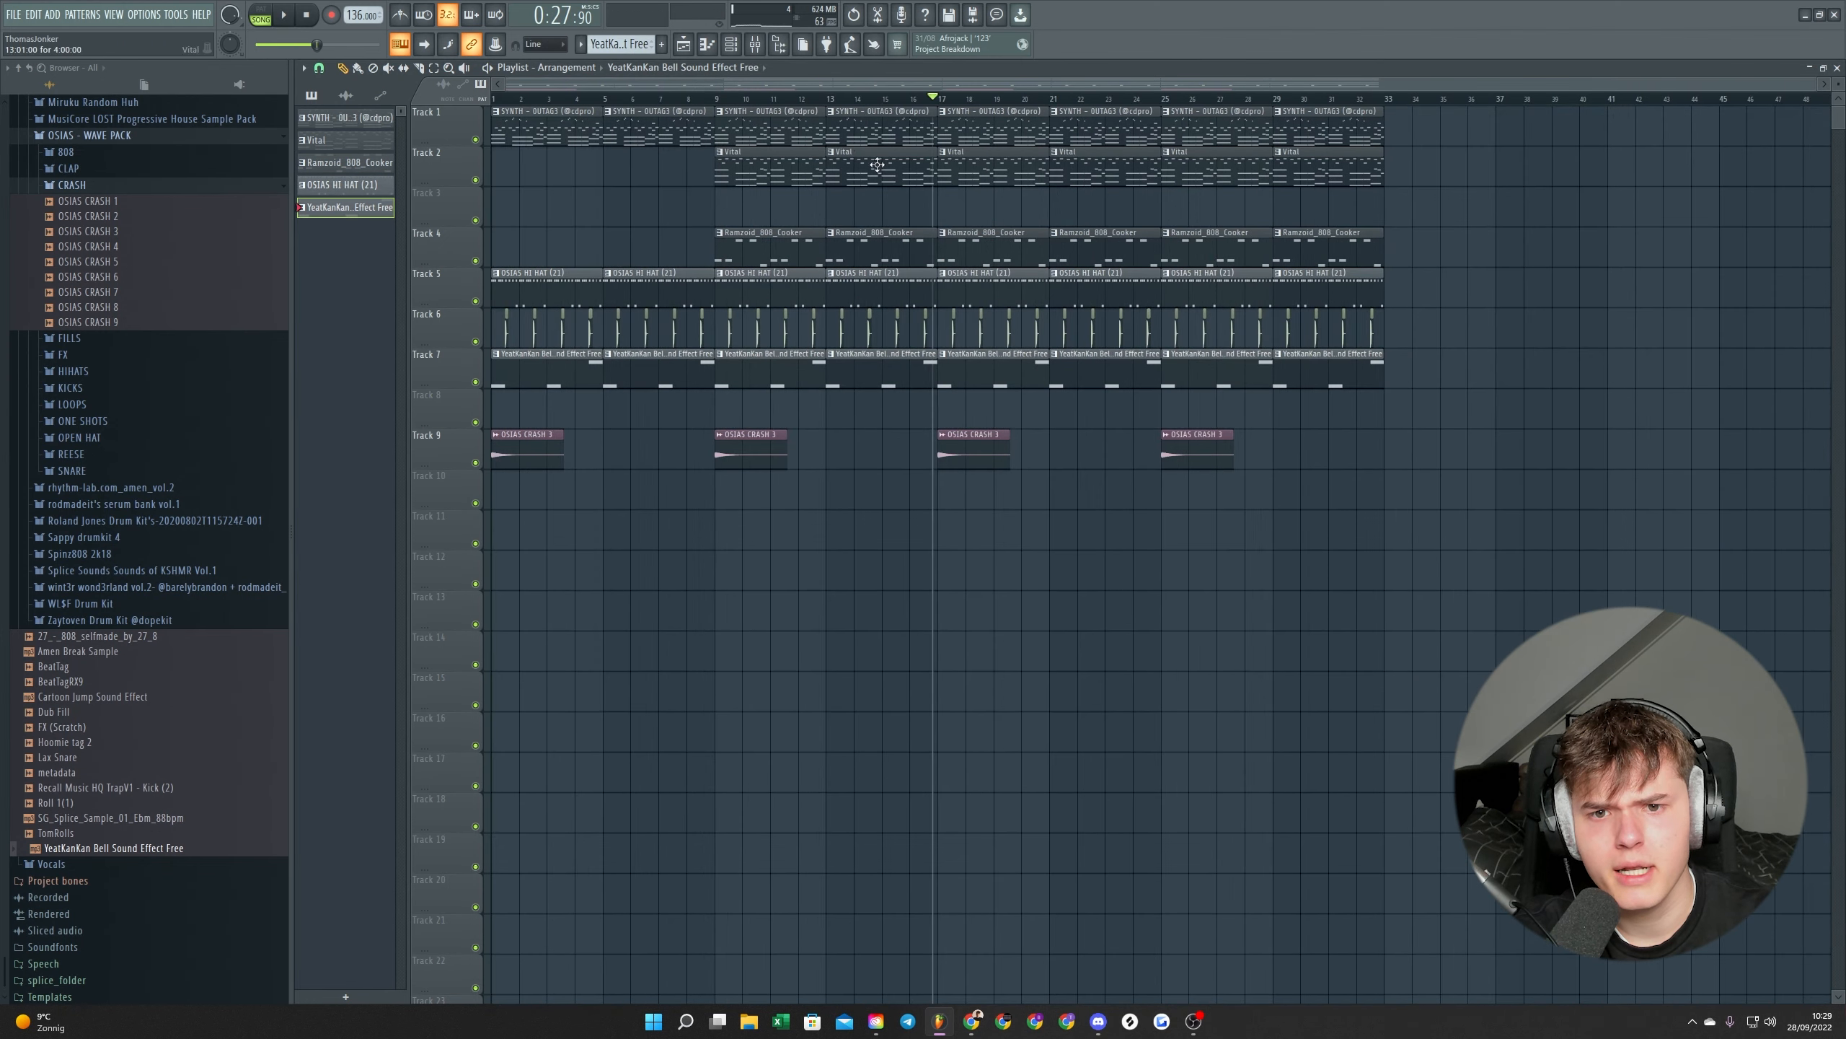
{"action": "left_click", "coordinate": [92, 13]}
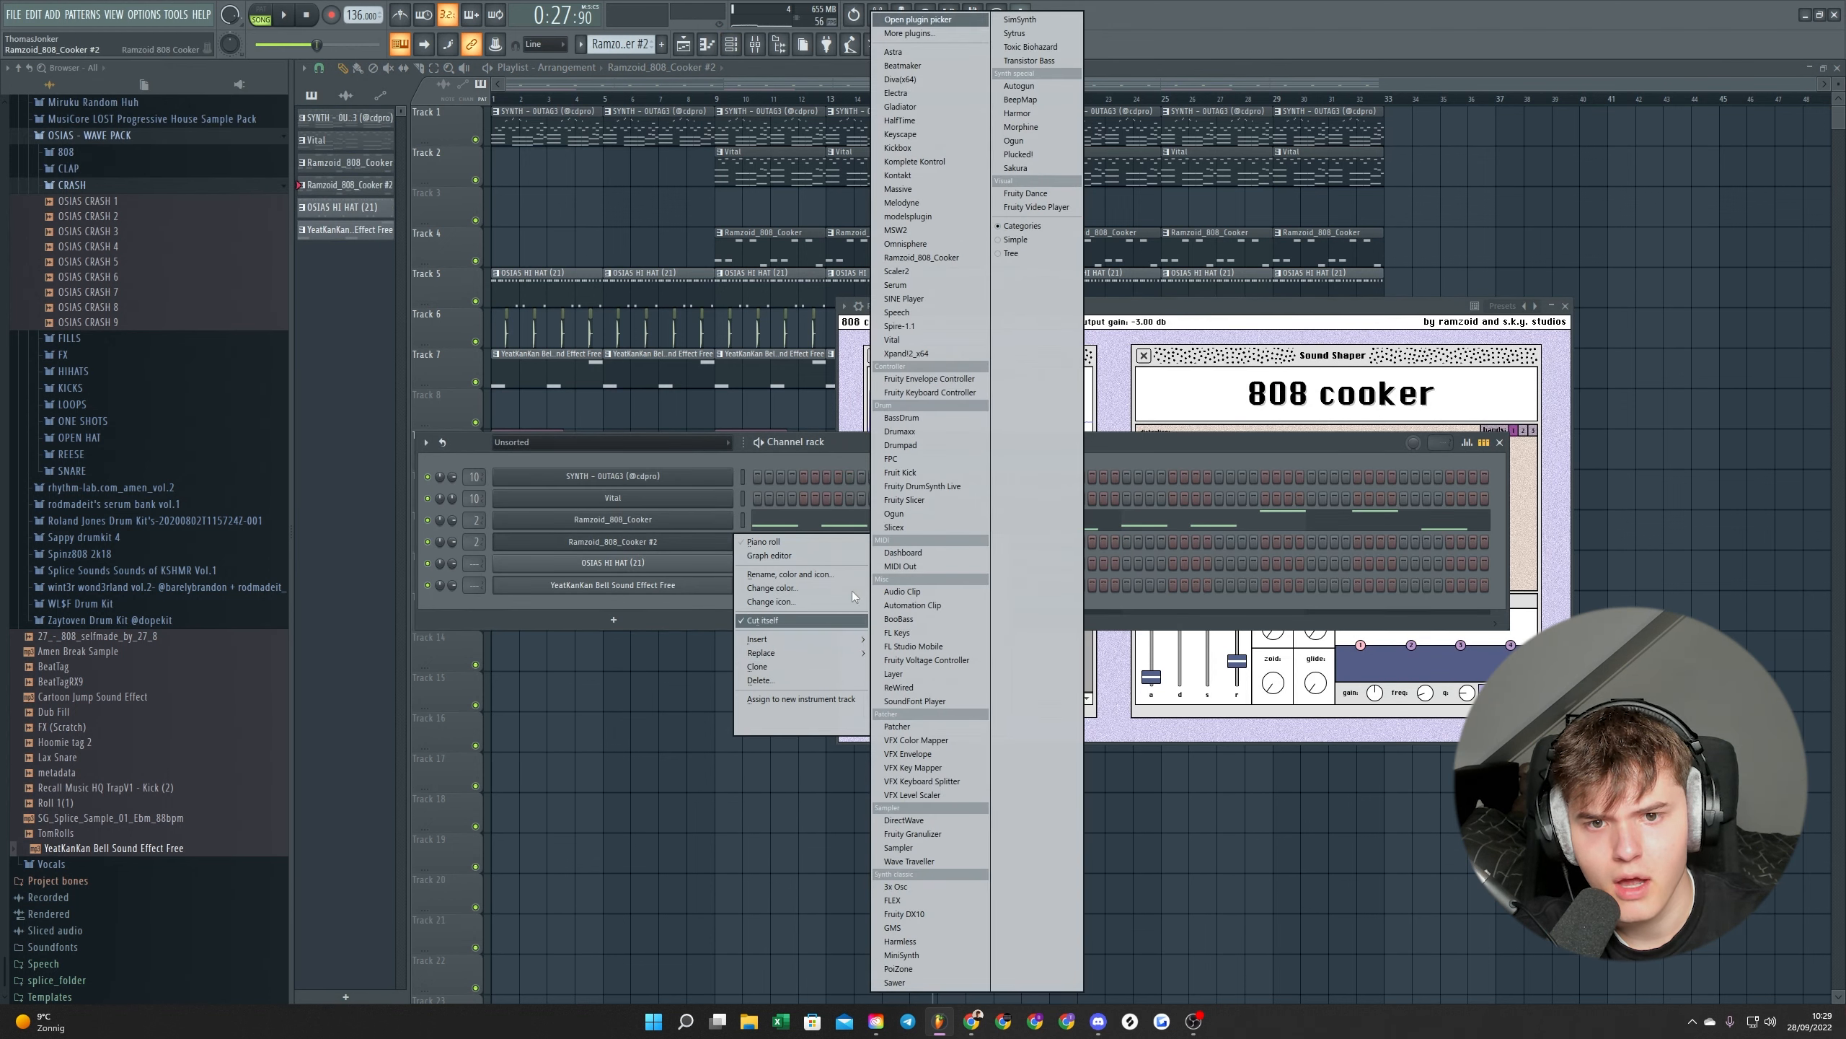
Place Ramzoid_808_Cooker #2 and BeatTagRX9 clips, then load Fruity Love Philter on the Master
{"action": "left_click", "coordinate": [894, 284]}
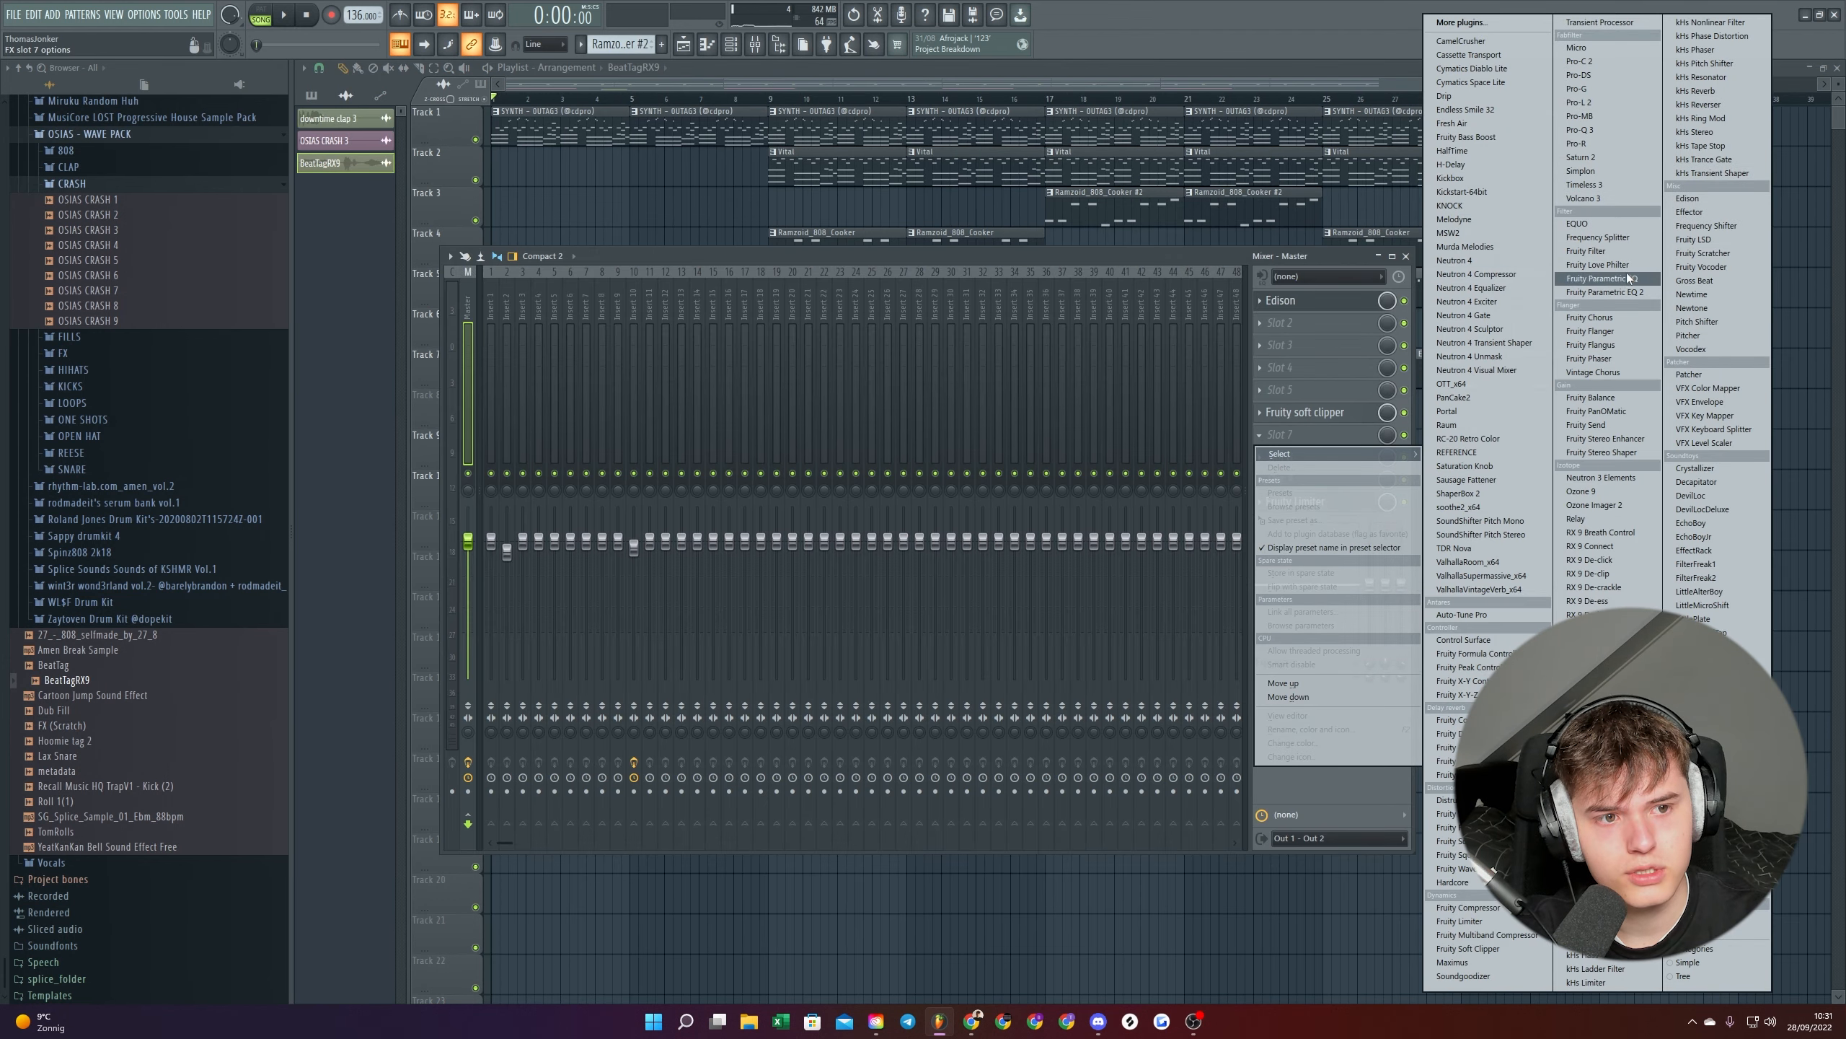
{"action": "left_click", "coordinate": [1597, 264]}
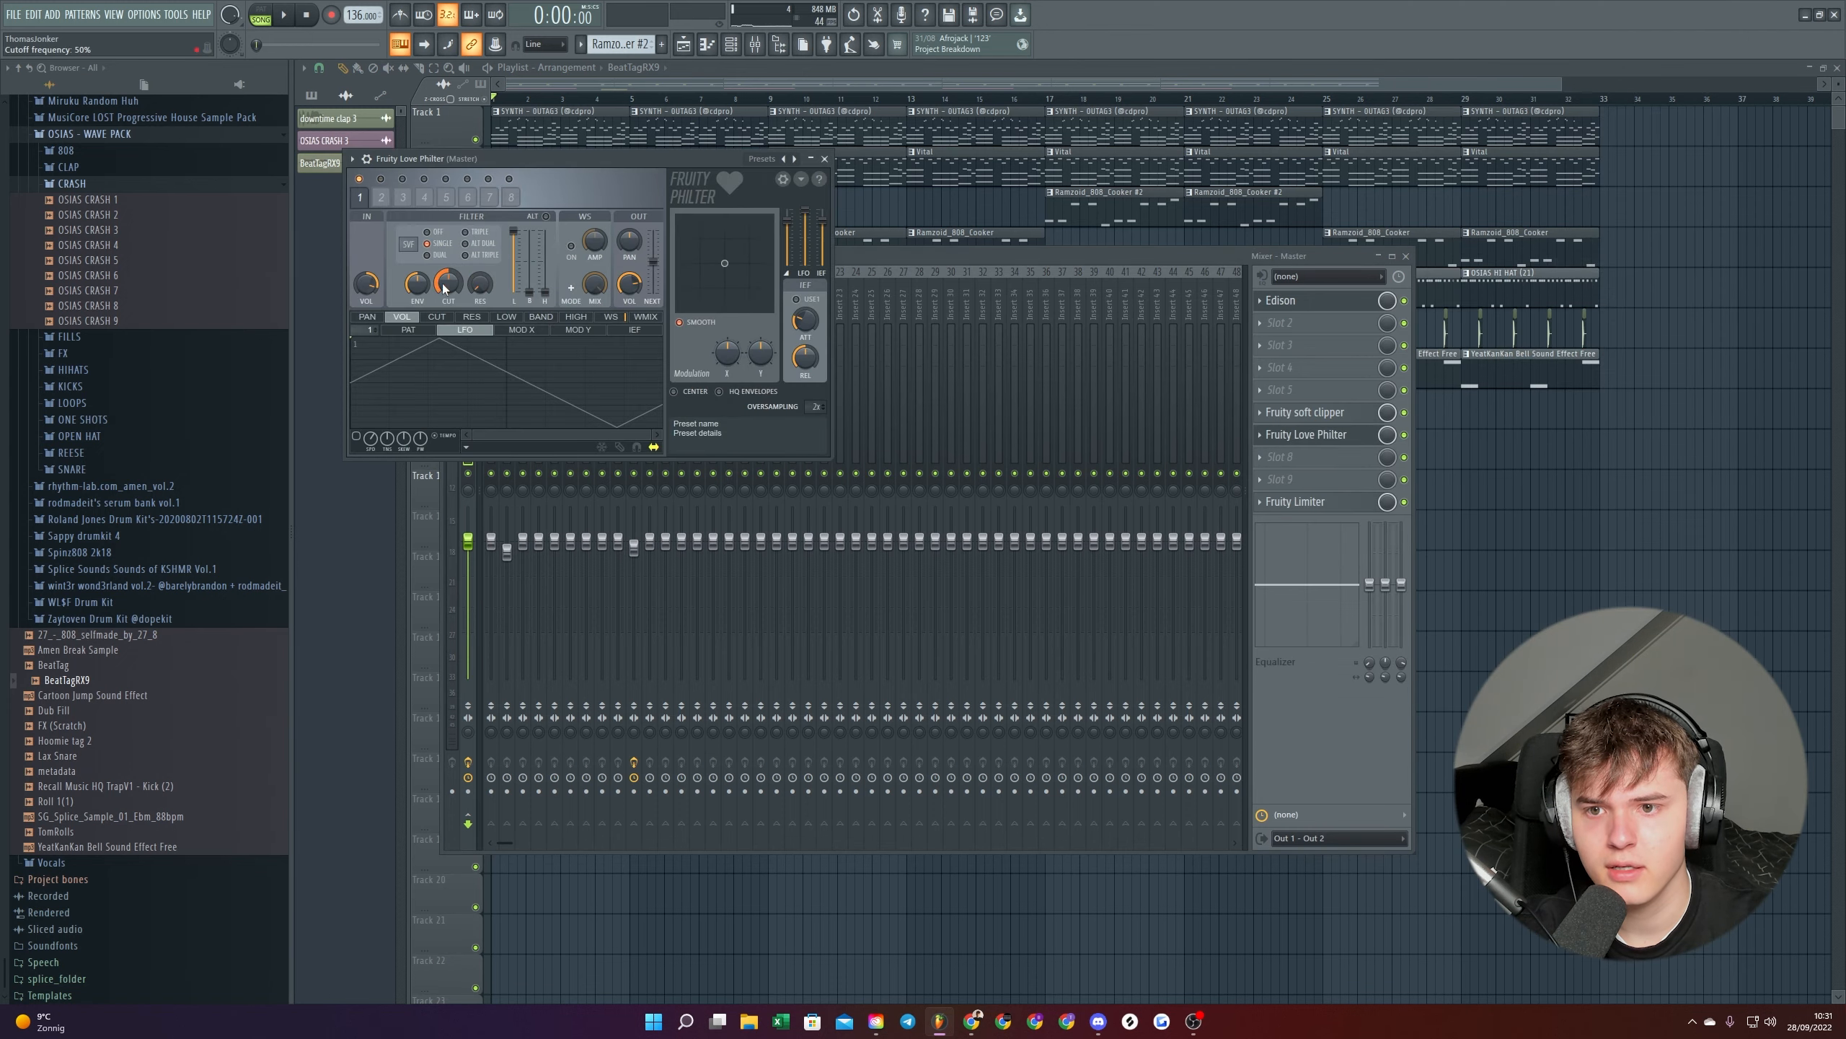